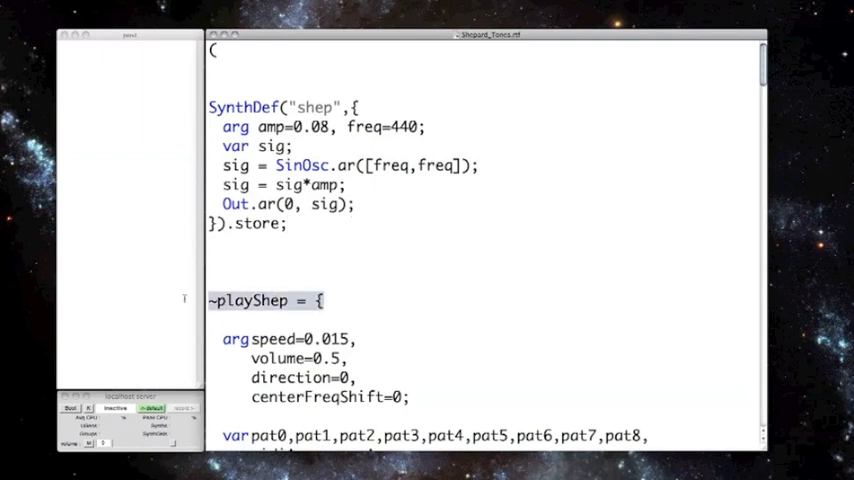
# View the bell-shaped amplitude curve in Grapher and return to the playShep code in SuperCollider.
pyautogui.scroll(-3)
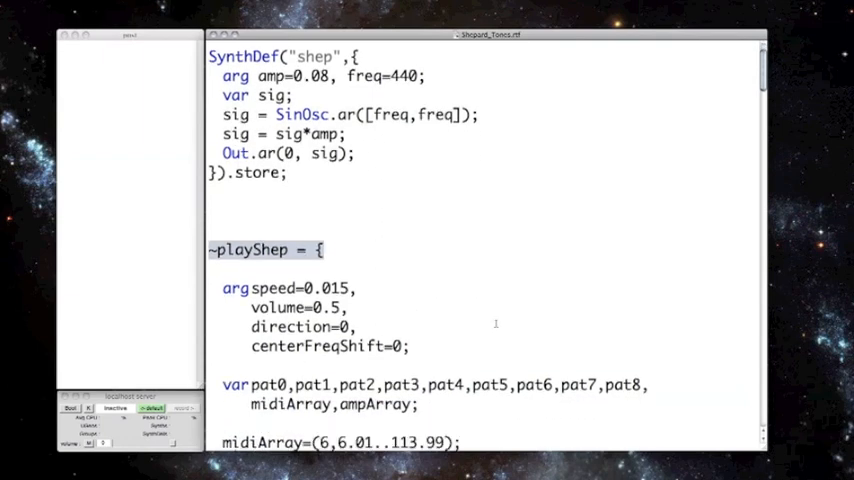
pyautogui.scroll(-3)
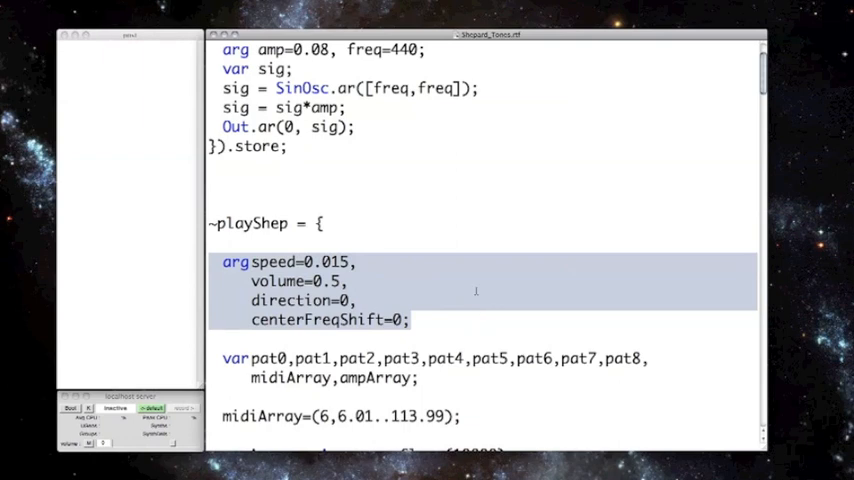
pyautogui.moveTo(492, 298)
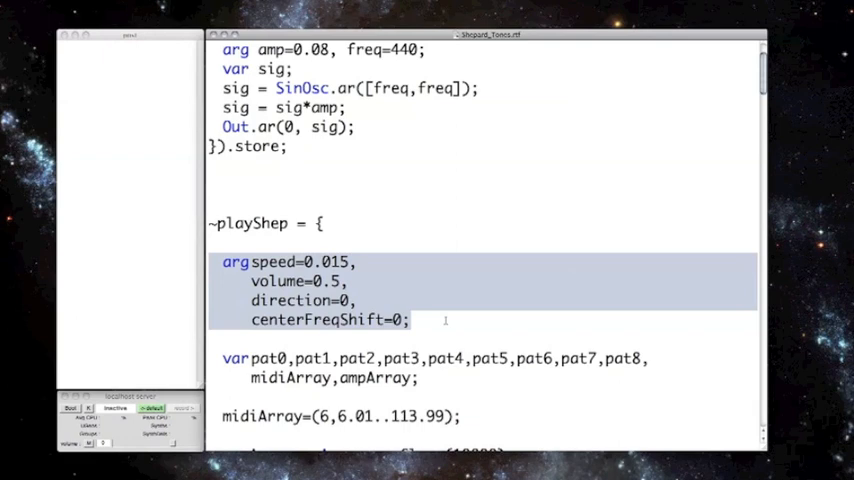
pyautogui.moveTo(450, 336)
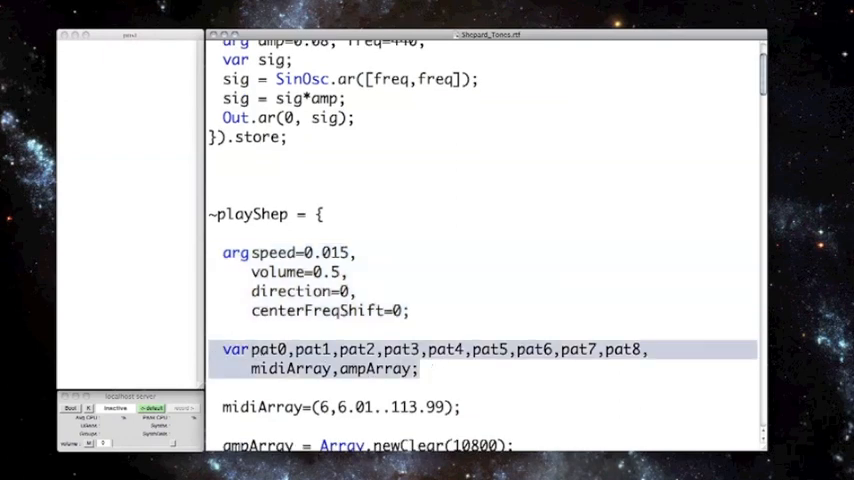
pyautogui.doubleClick(312, 348)
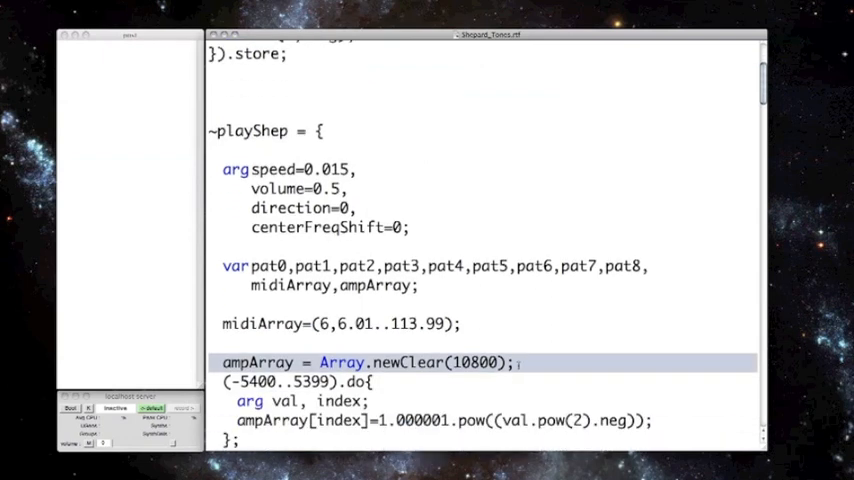
pyautogui.click(516, 362)
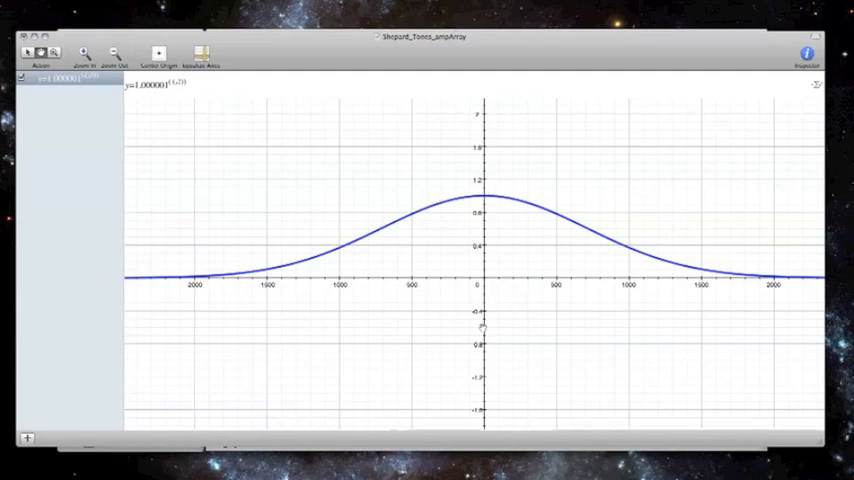
pyautogui.moveTo(508, 272)
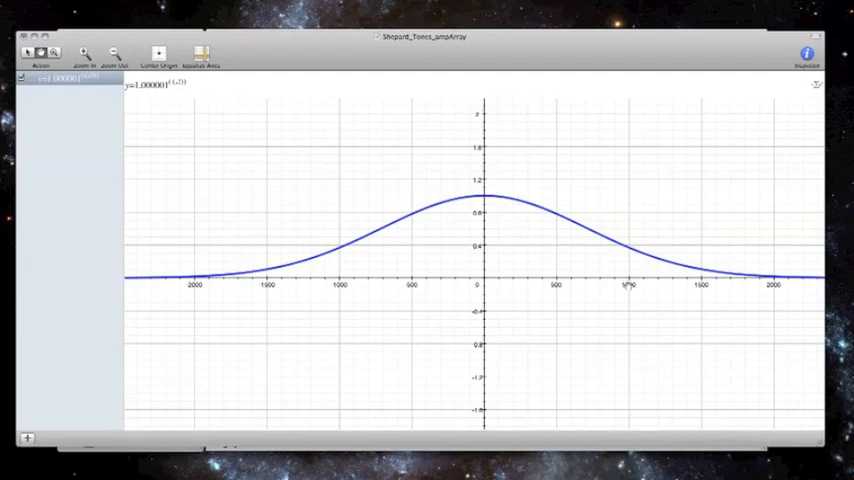
pyautogui.moveTo(756, 296)
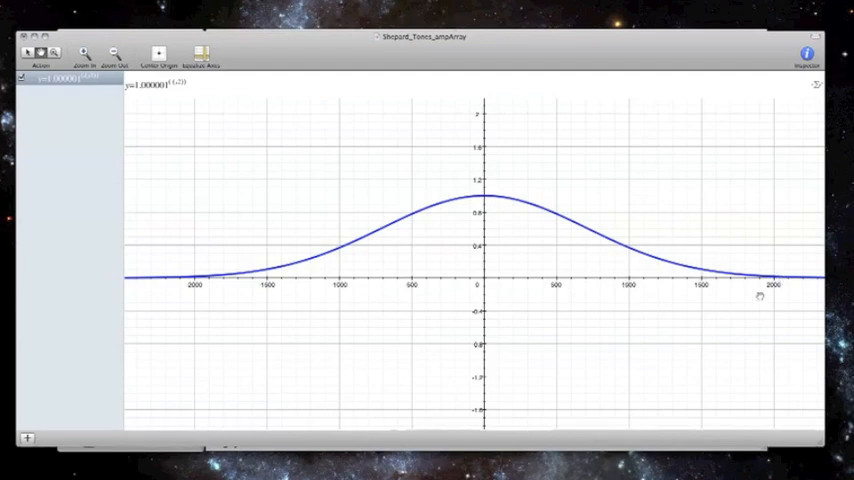
pyautogui.moveTo(572, 348)
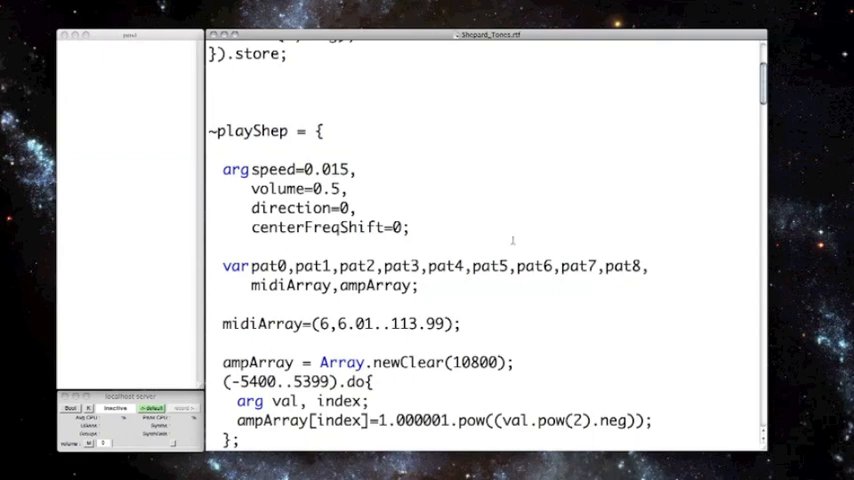
pyautogui.scroll(-3)
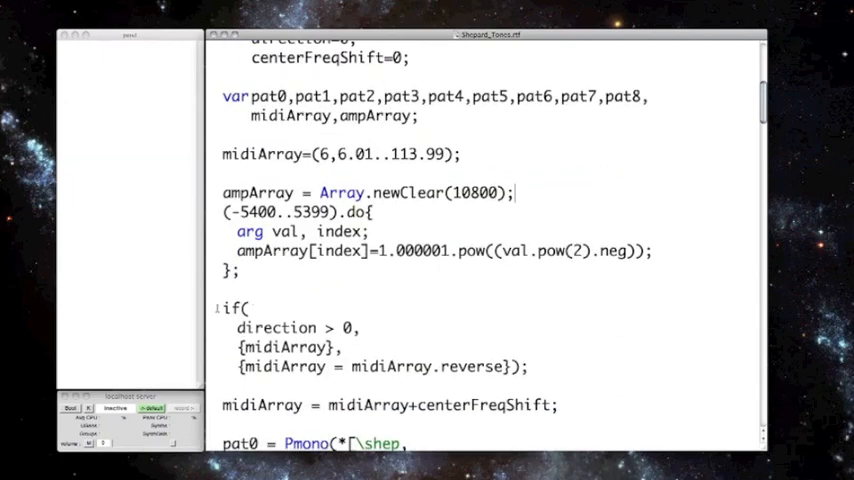
pyautogui.moveTo(220, 308); pyautogui.dragTo(530, 366)
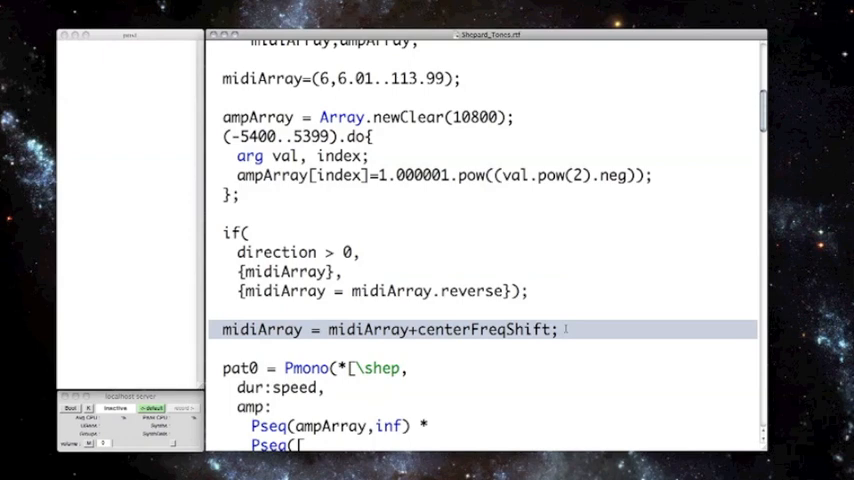
pyautogui.scroll(-3)
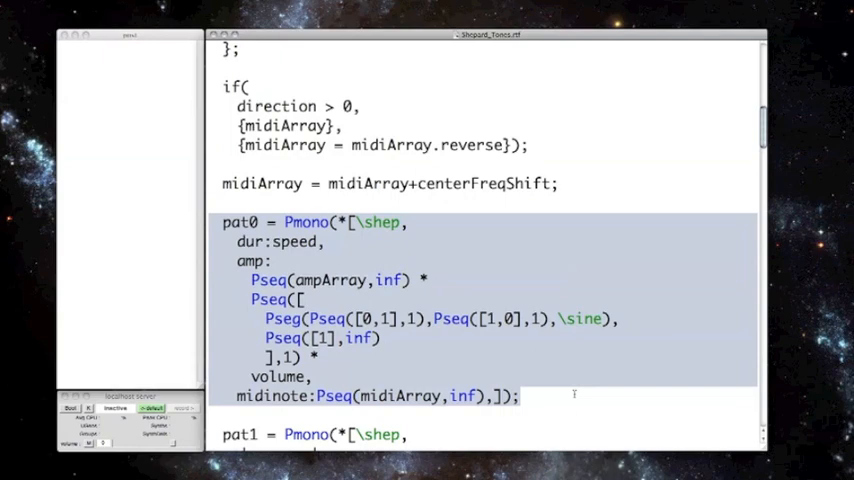
pyautogui.moveTo(376, 260)
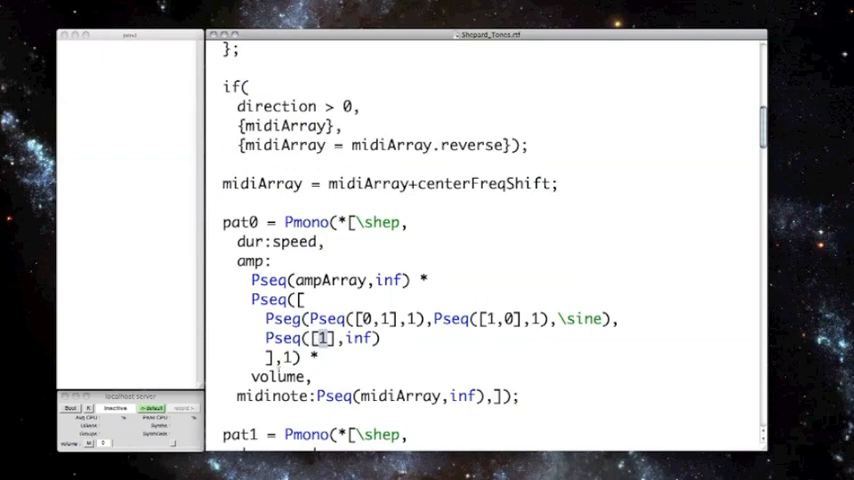
pyautogui.doubleClick(280, 376)
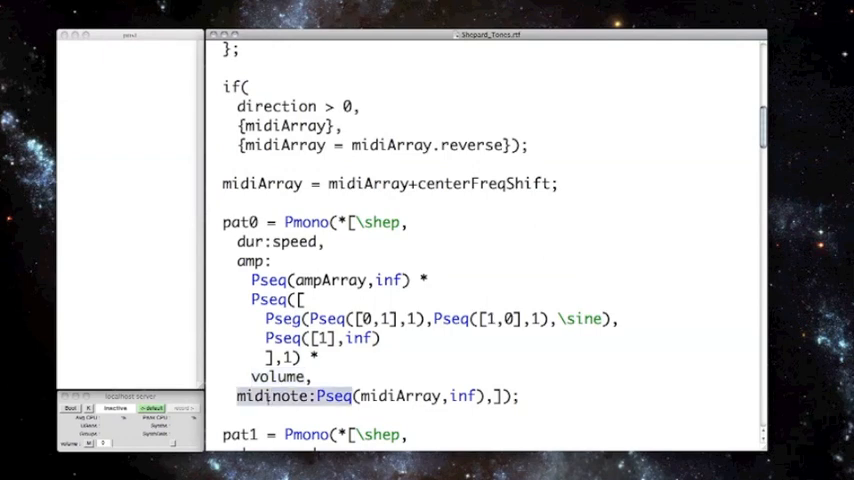
pyautogui.scroll(-3)
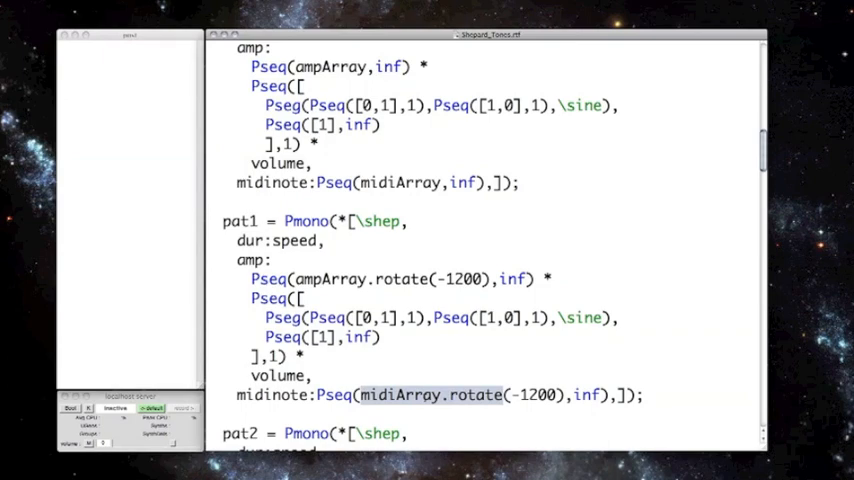
pyautogui.scroll(-3)
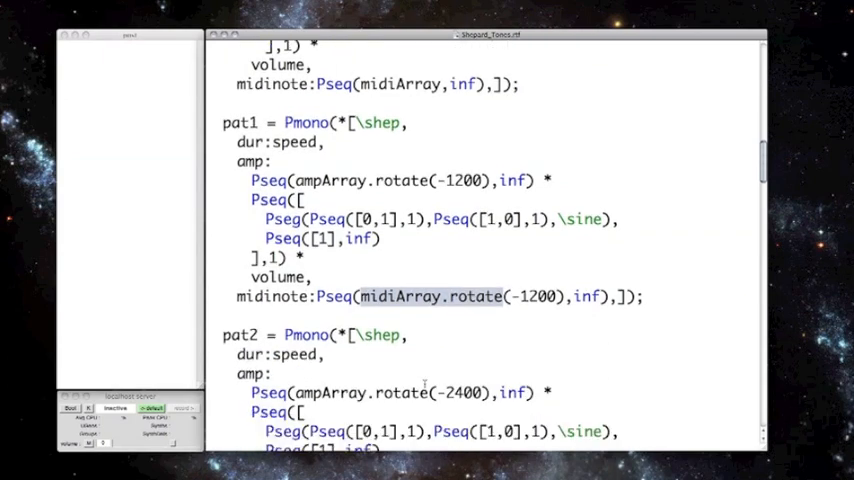
pyautogui.scroll(-3)
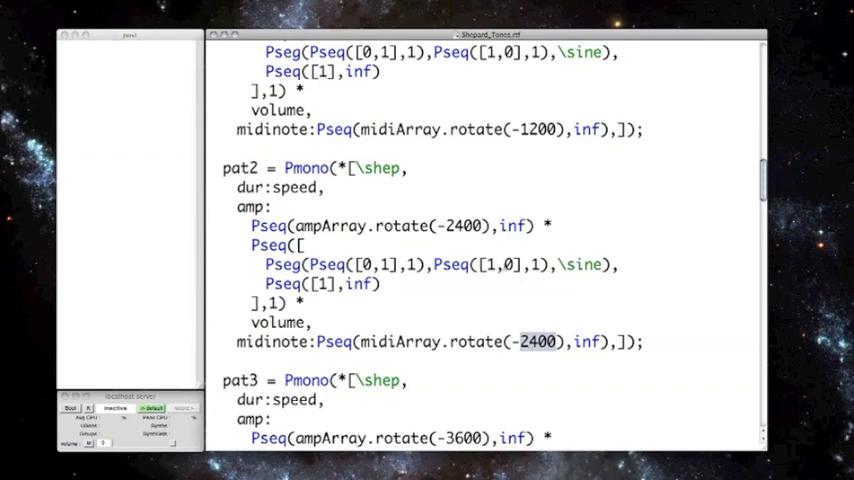
pyautogui.scroll(-3)
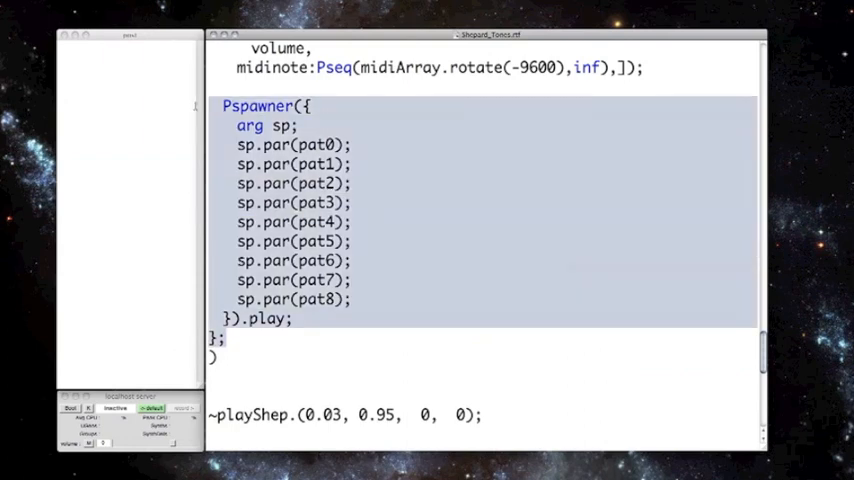
pyautogui.moveTo(432, 264)
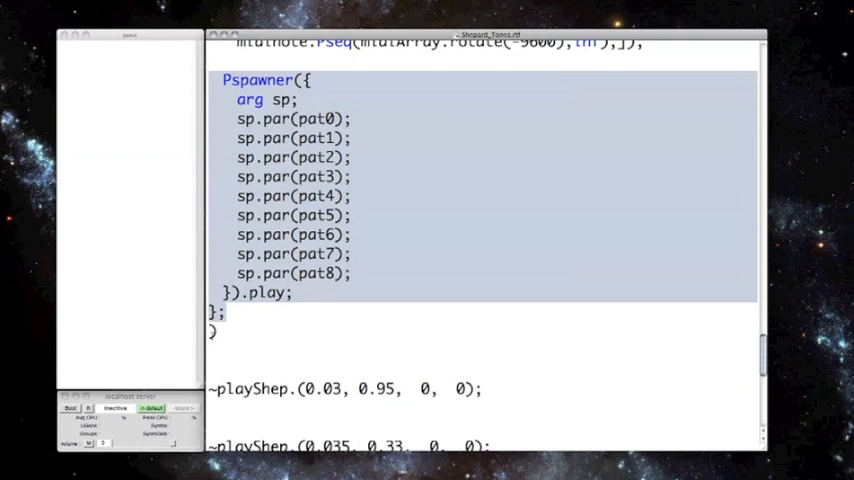
pyautogui.moveTo(184, 352)
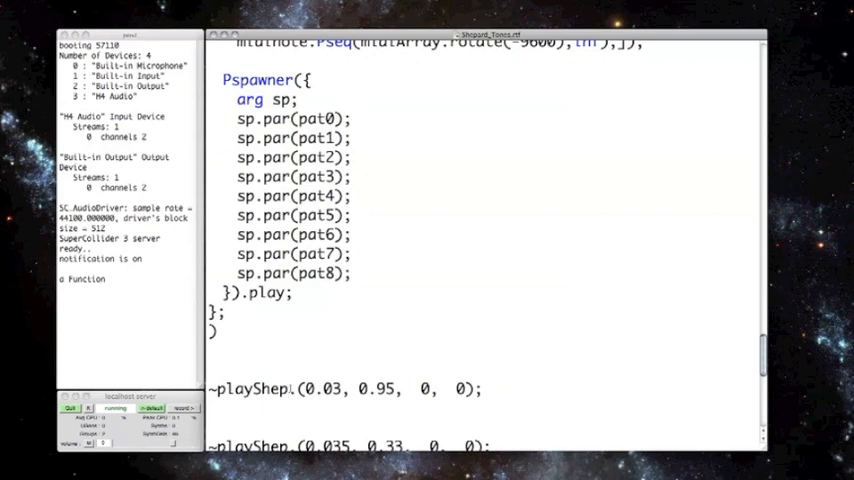
# Select the ~playShep.(0.03, 0.95, 0, 0) call so the single Shepard tone can be evaluated.
pyautogui.doubleClick(320, 388)
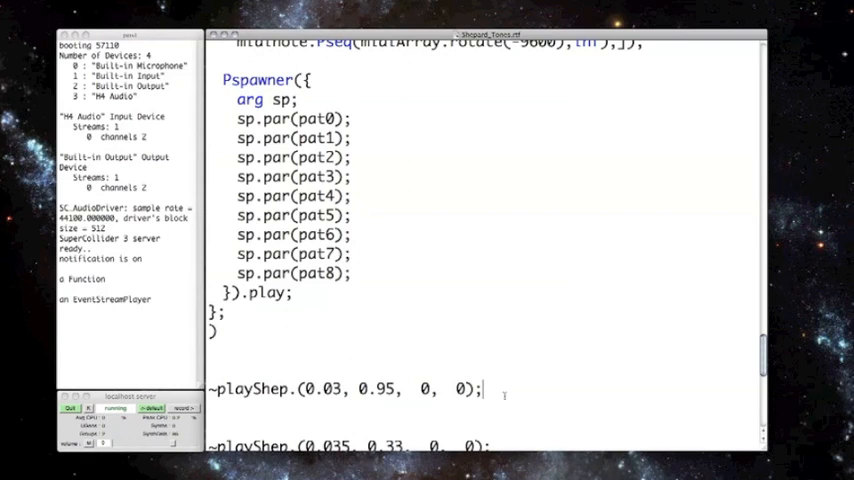
# Select the three ~playShep.(0.035, 0.33, 0, …) chord calls for 0, 3 and 7 to evaluate them.
pyautogui.scroll(-3)
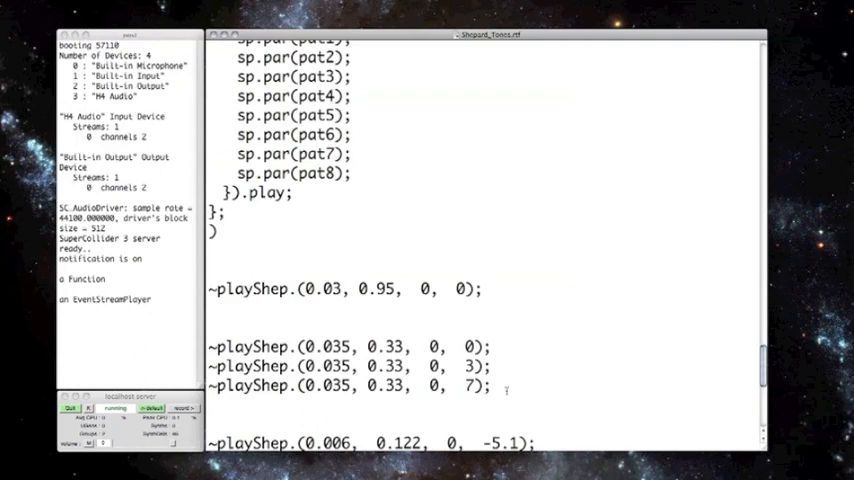
pyautogui.click(484, 288)
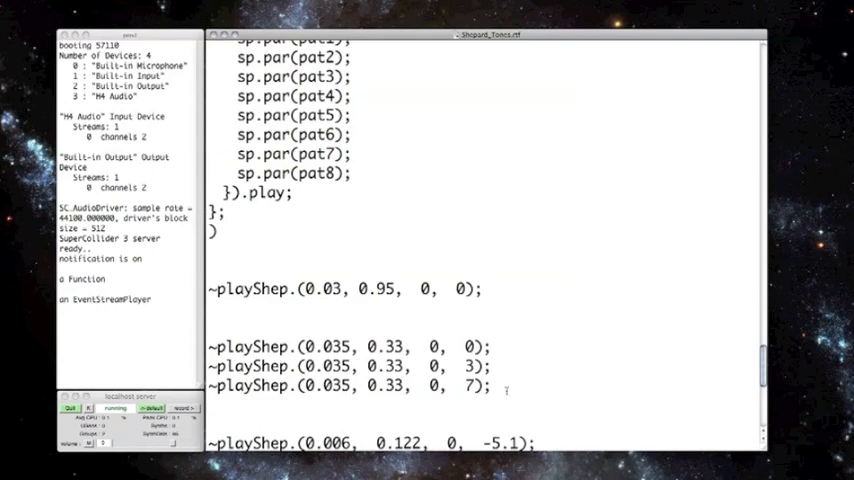
pyautogui.moveTo(210, 348); pyautogui.dragTo(490, 388)
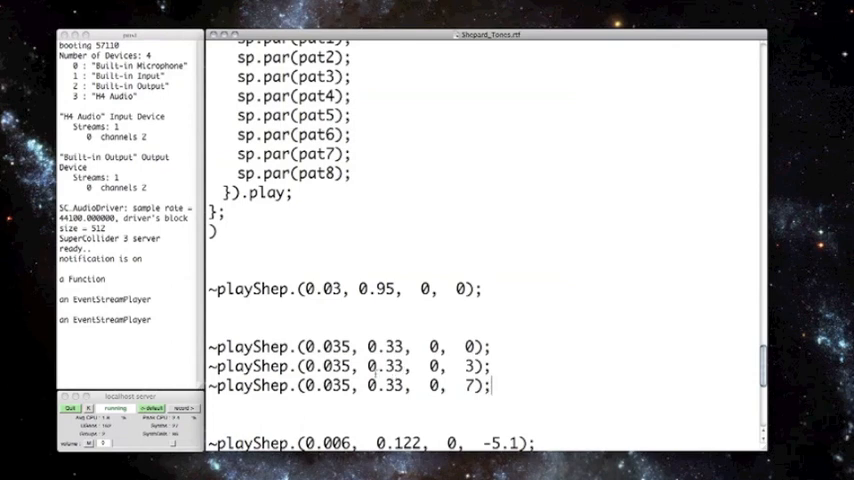
# Select the eight ~playShep.(…, 0.122, 0, …) calls running from -5.1 to 23.7 to evaluate them.
pyautogui.scroll(-3)
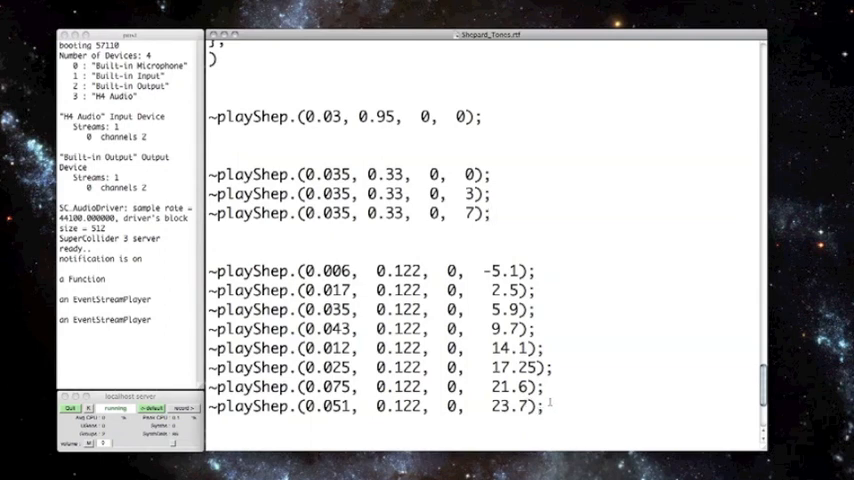
pyautogui.moveTo(210, 270); pyautogui.dragTo(548, 408)
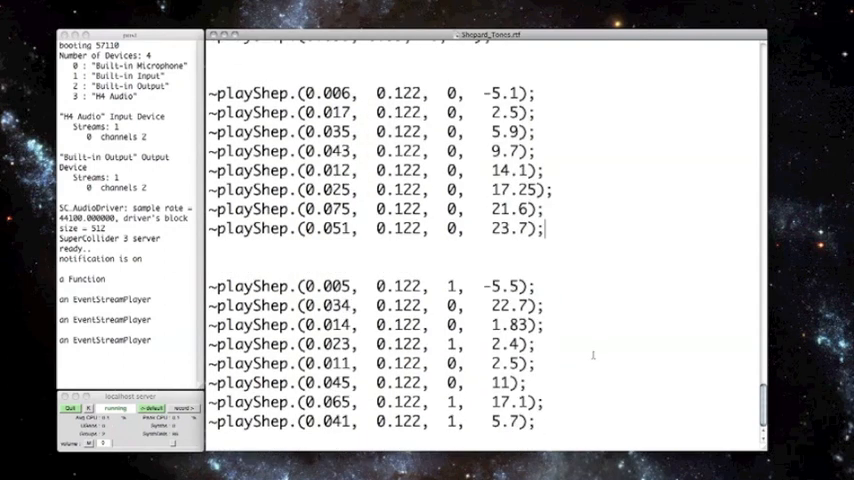
pyautogui.moveTo(600, 364)
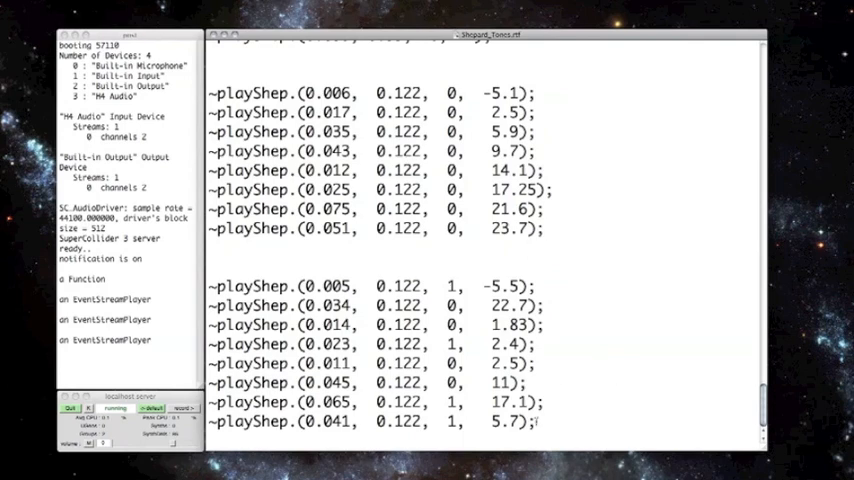
# Select the eight direction-1 ~playShep.(…, 0.122, 1, …) calls running from -5.5 to 5.7.
pyautogui.moveTo(212, 286); pyautogui.dragTo(540, 420)
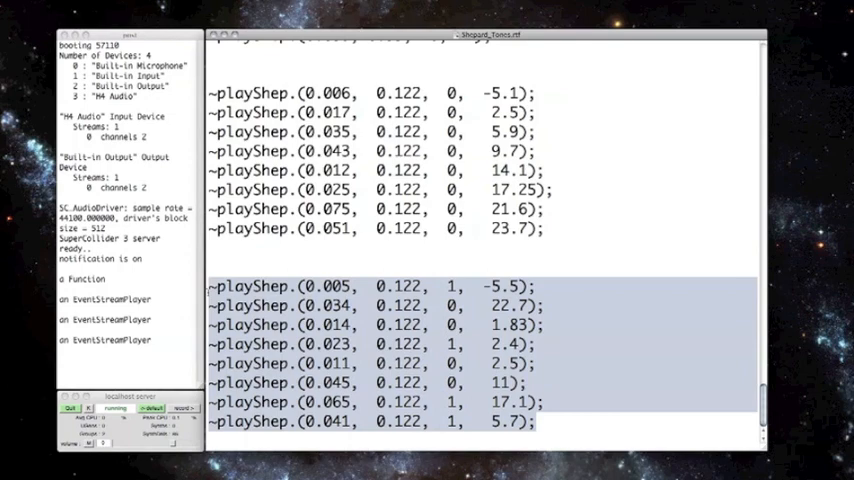